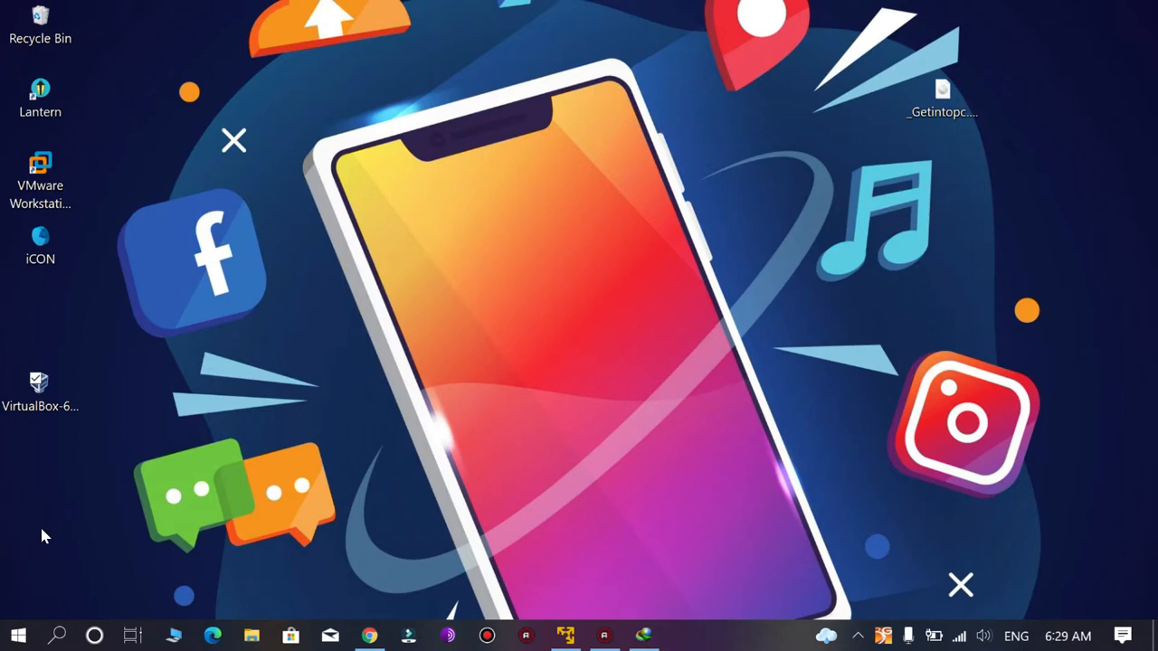
mouse_move(58, 599)
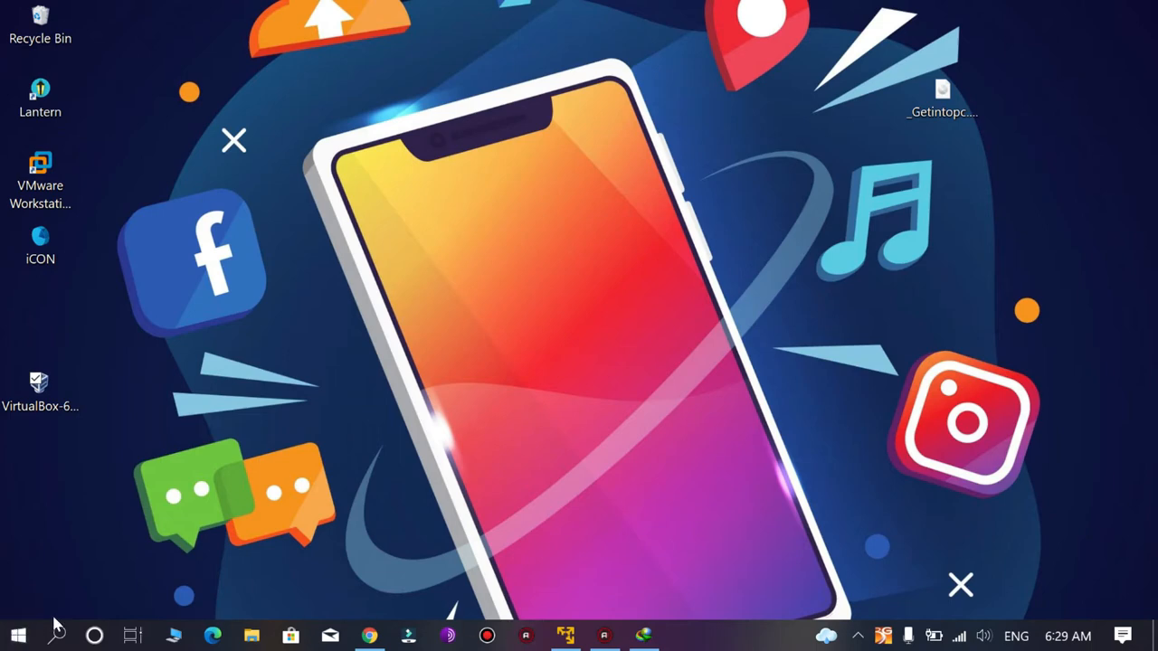
- Check virtualization status on Task Manager's CPU performance page, then close Task Manager
right_click(17, 630)
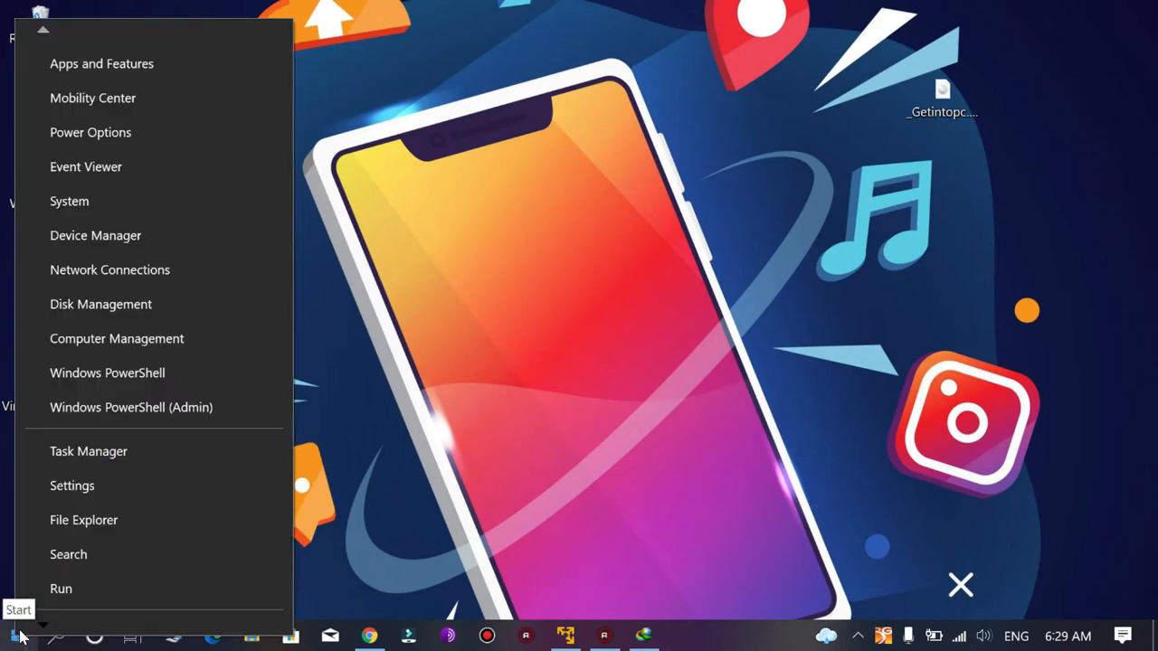
click(89, 453)
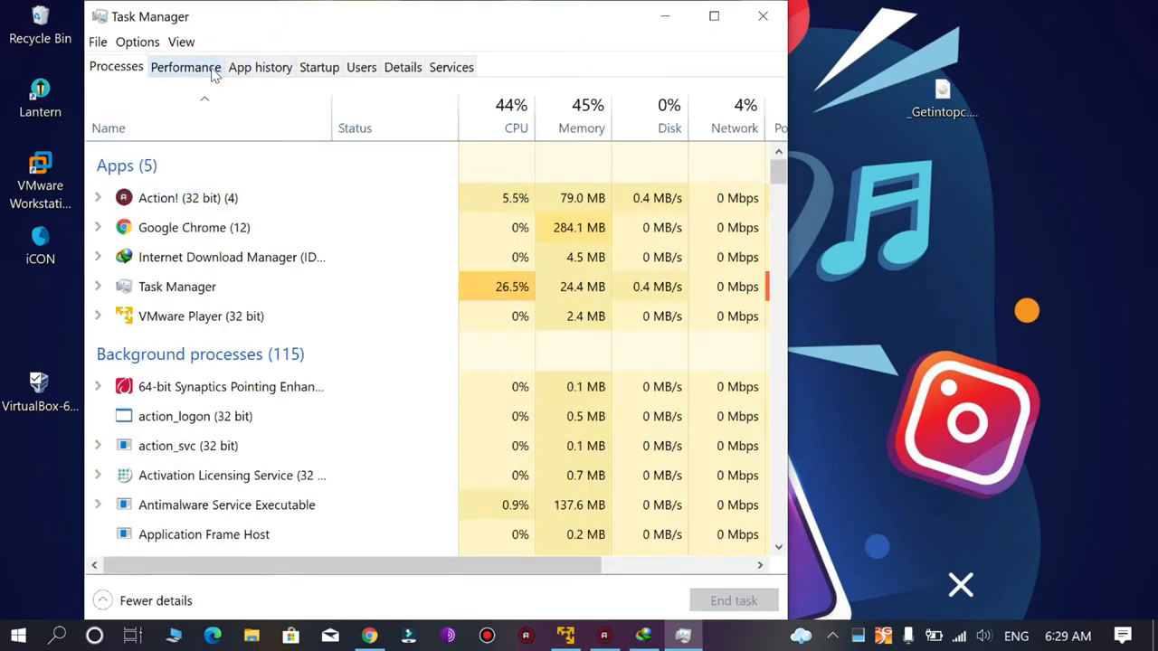
click(185, 65)
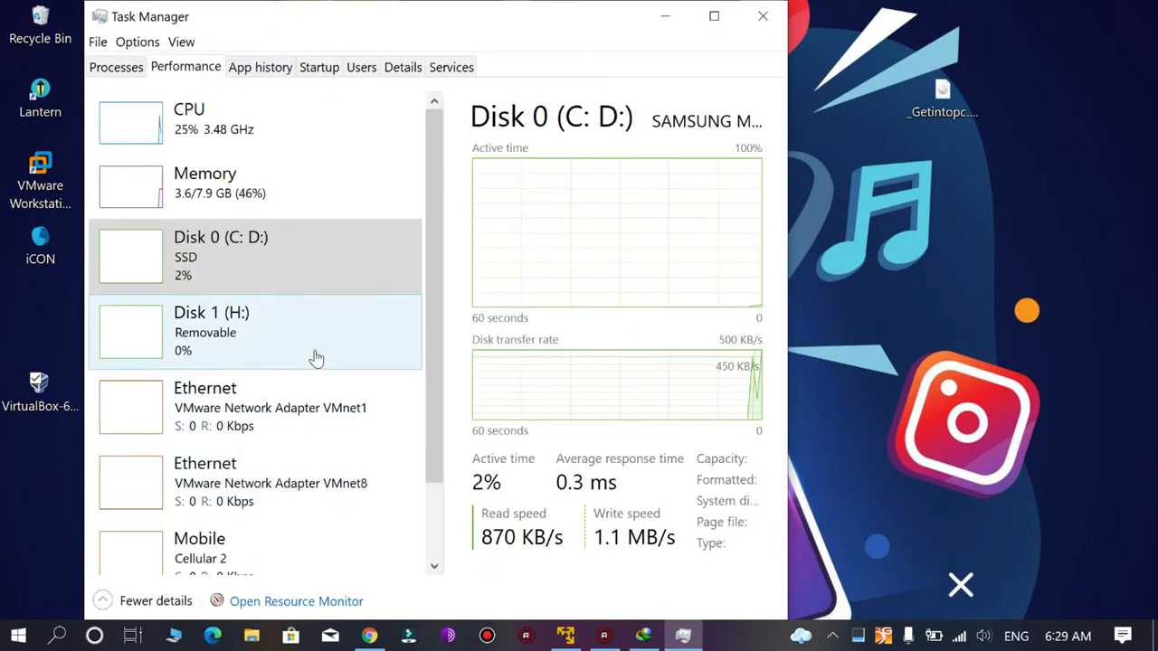
click(713, 16)
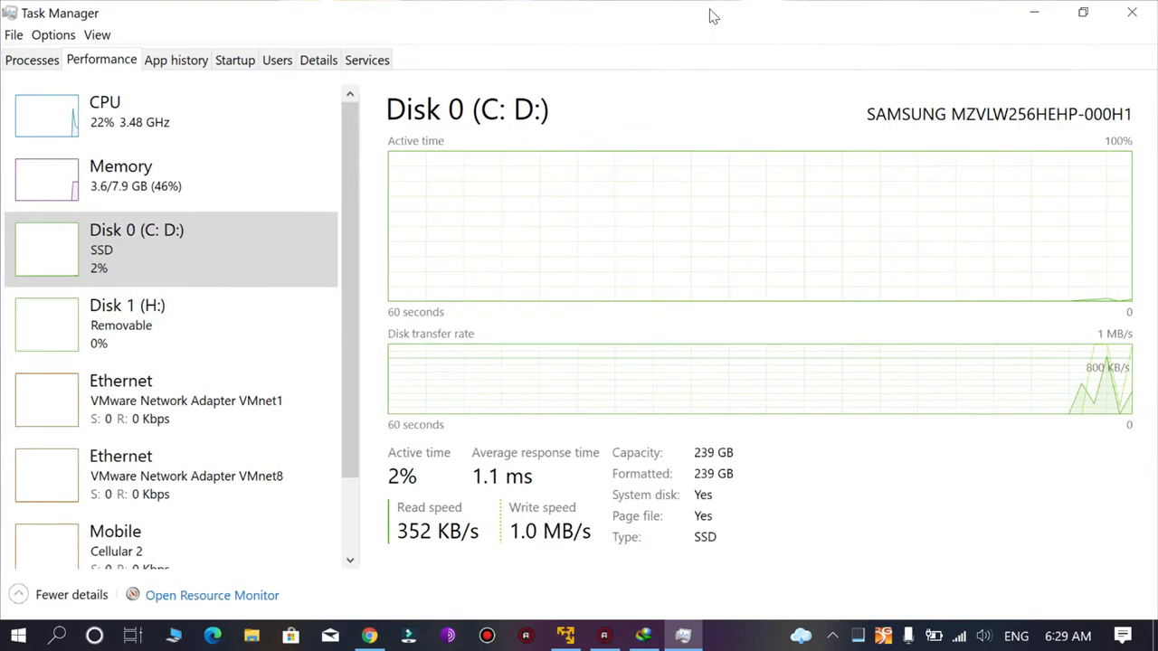
click(119, 177)
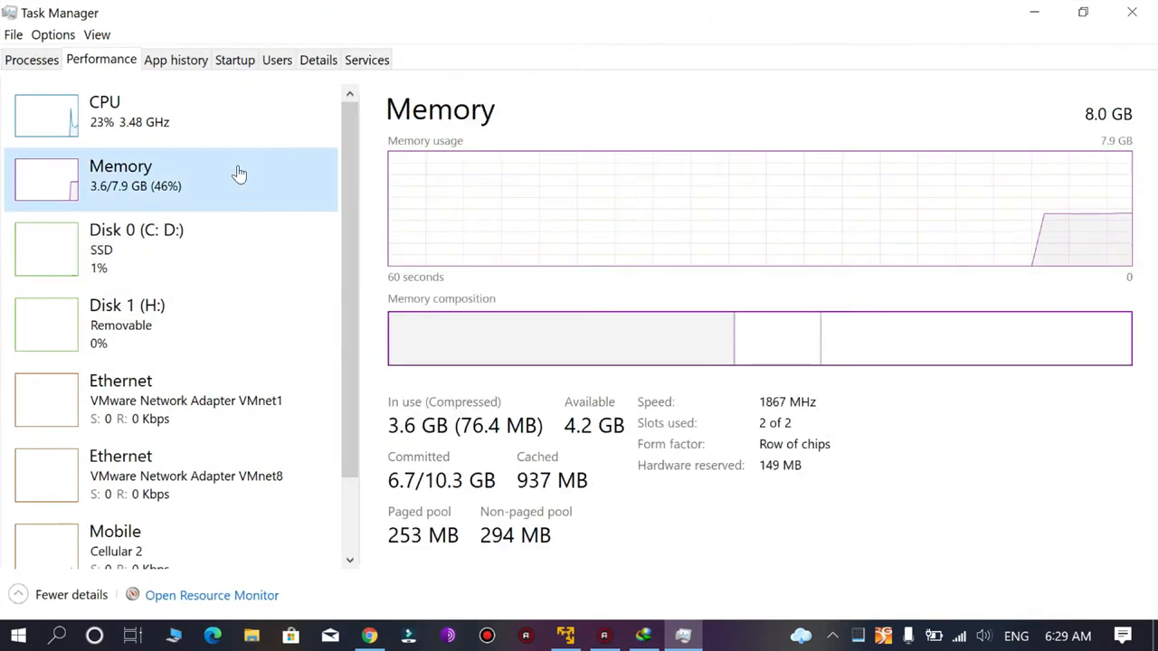
click(136, 112)
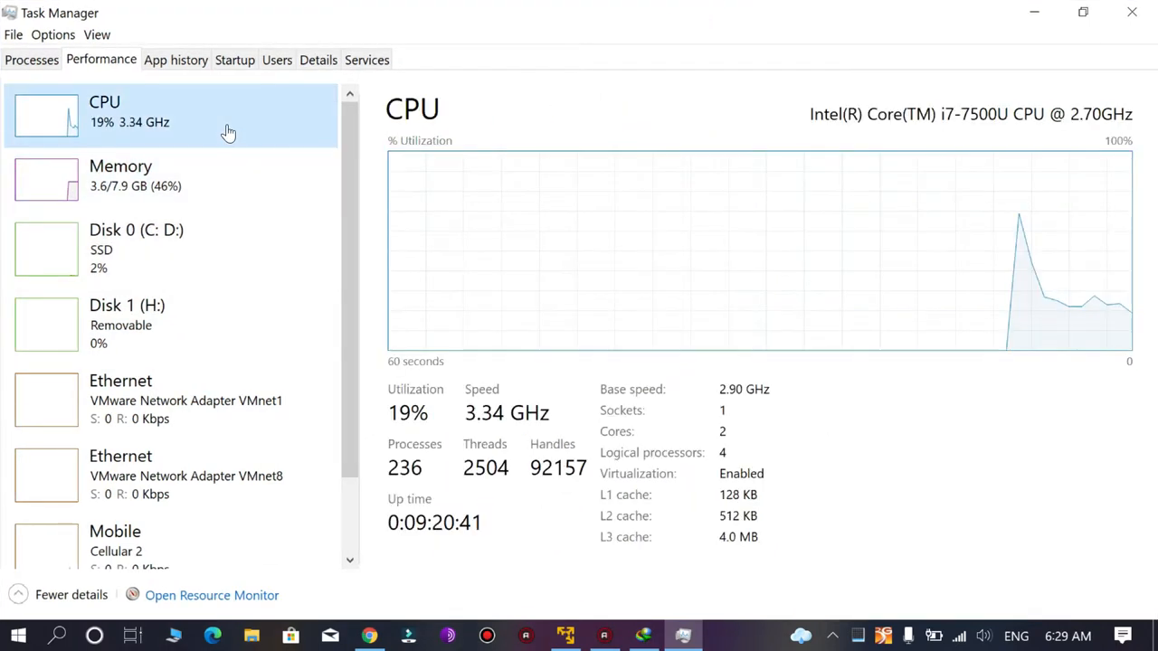
mouse_move(607, 481)
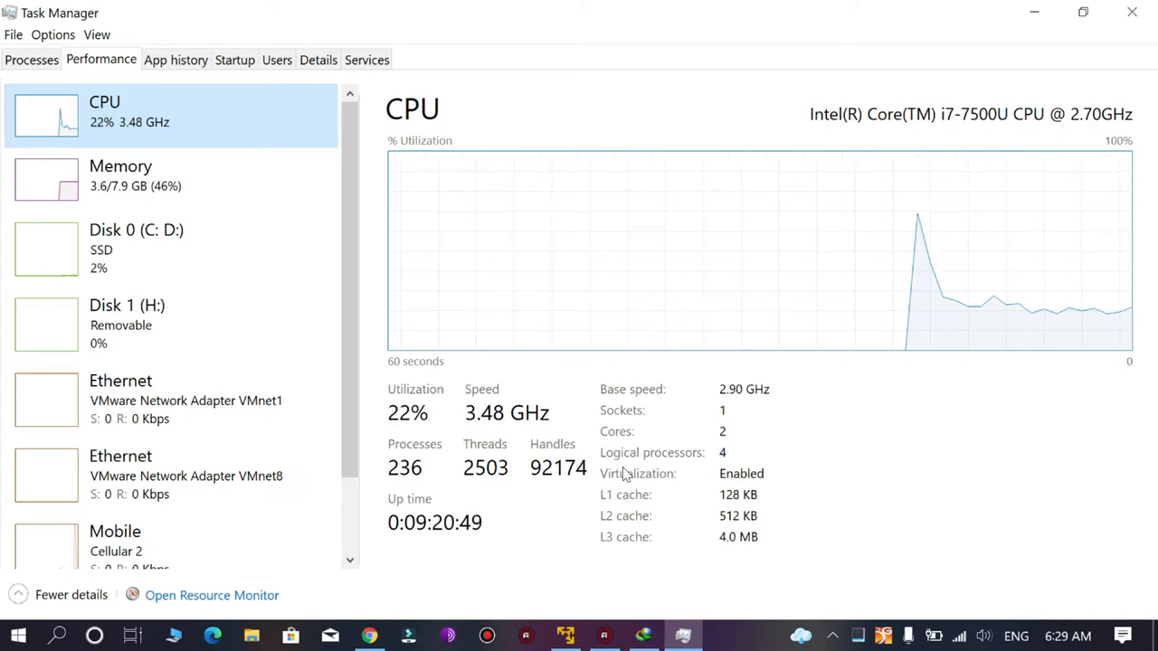
mouse_move(850, 445)
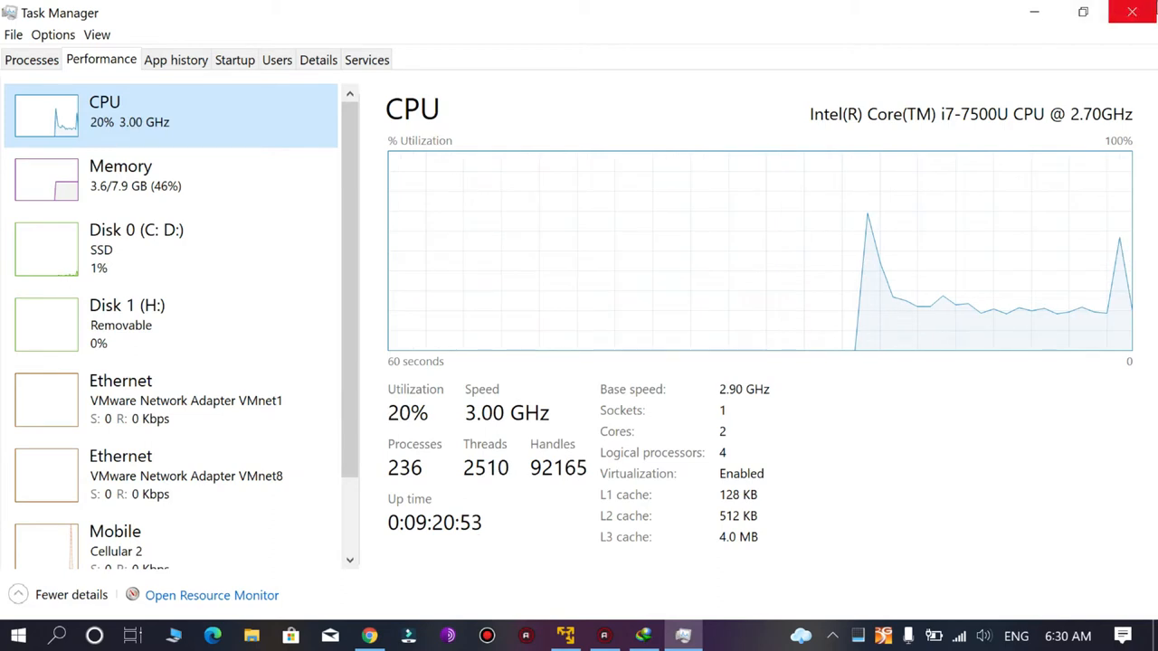
mouse_move(1133, 11)
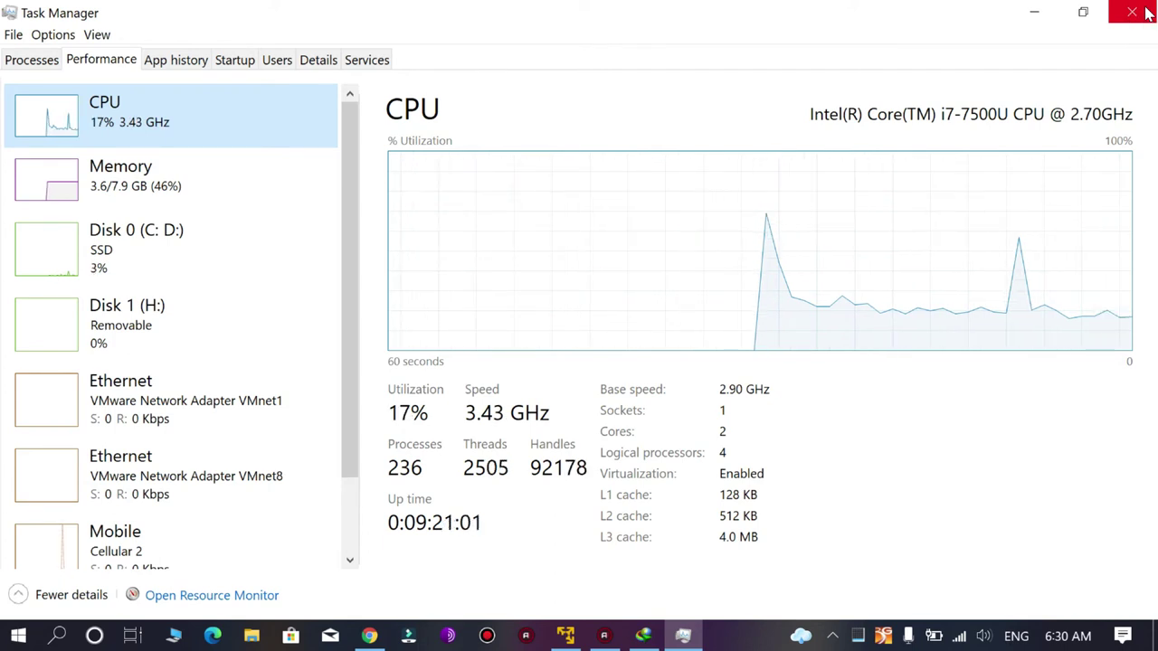
mouse_move(1097, 43)
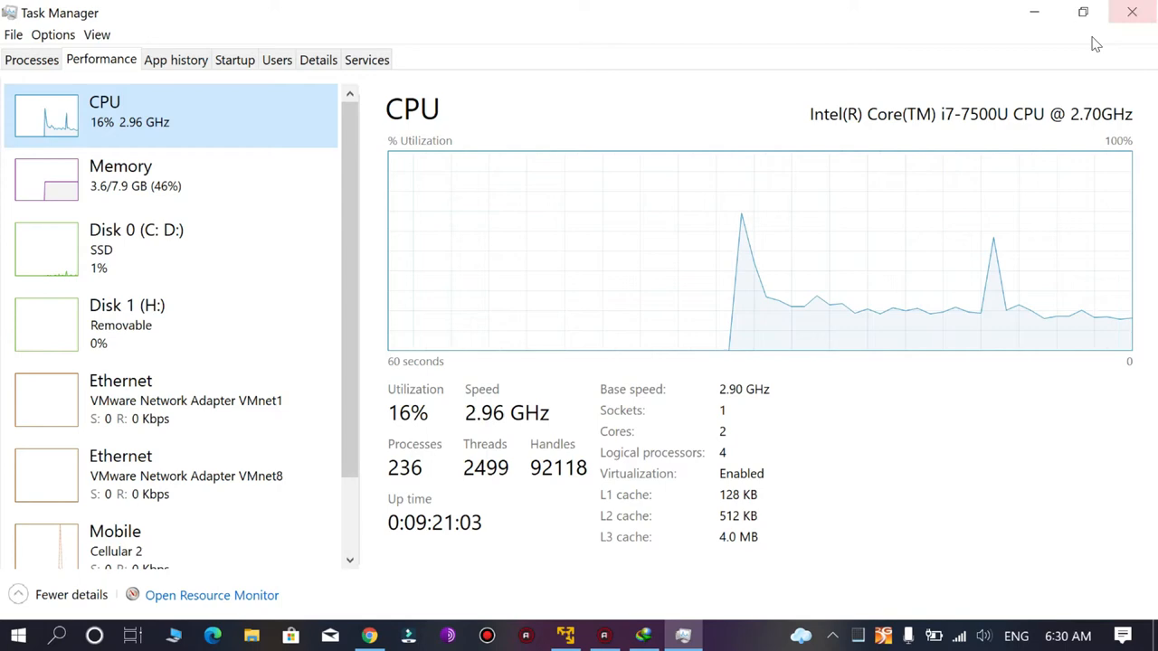
click(1129, 10)
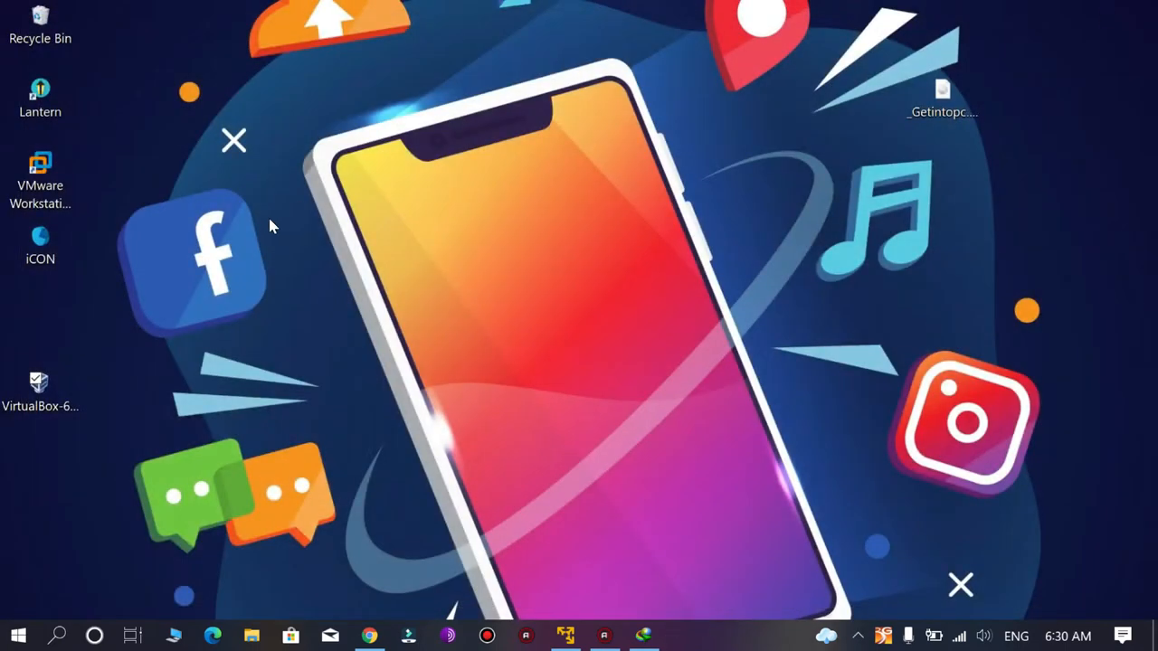
- Search for 'troubleshoot' in Windows Search and open Troubleshoot settings
click(61, 631)
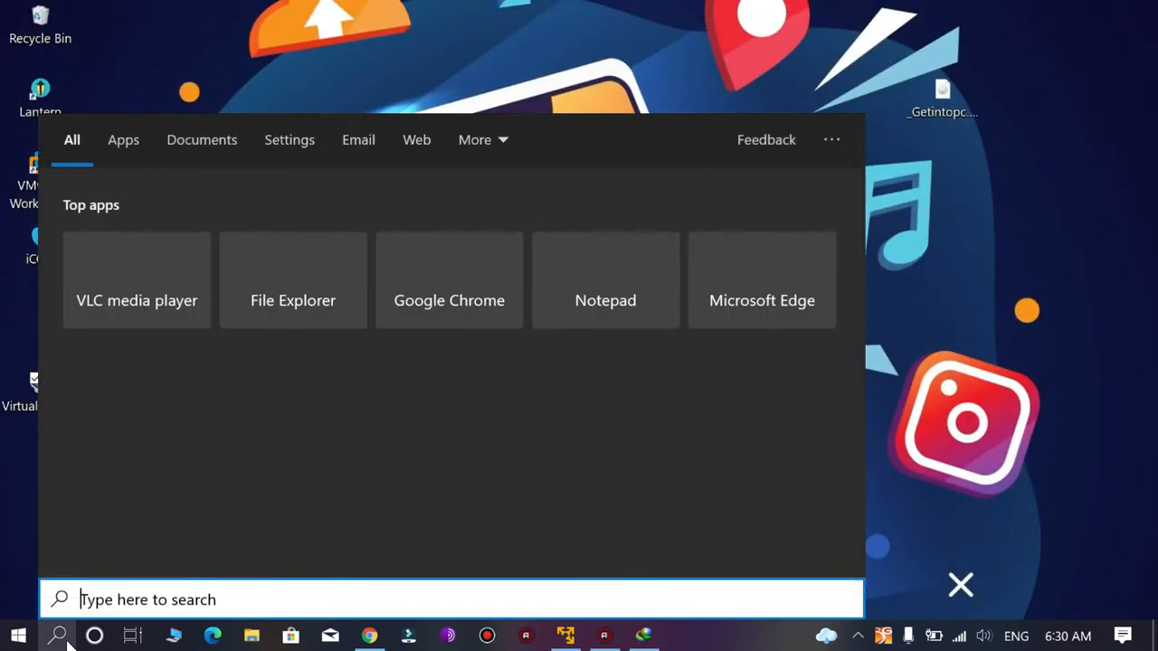
text(troun)
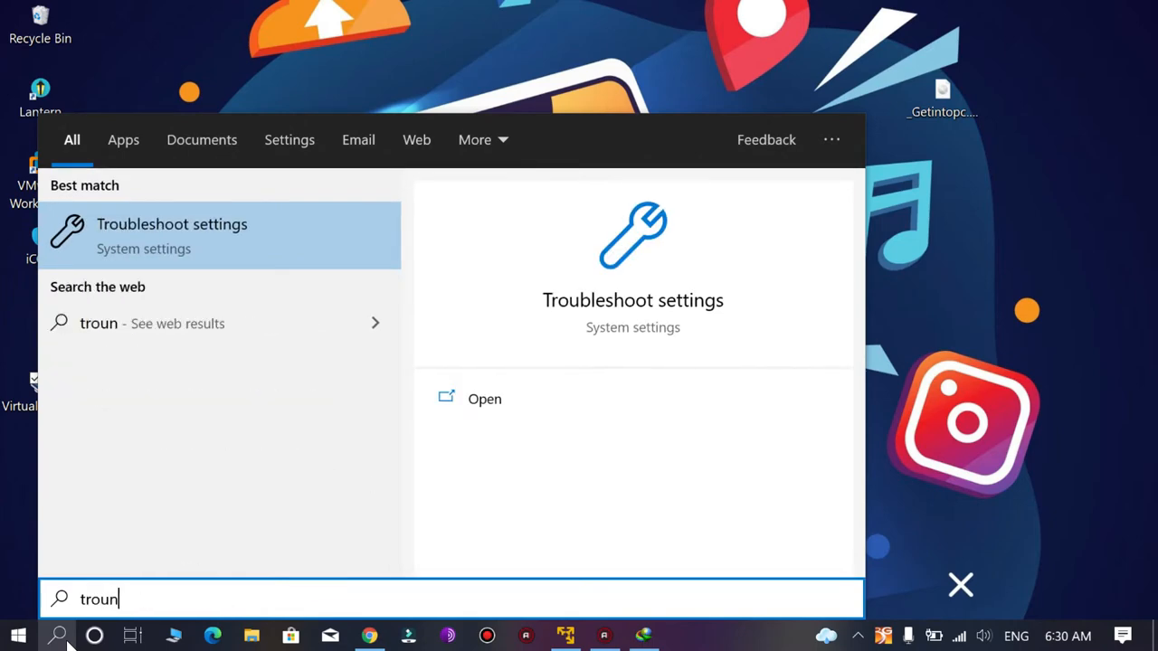
text(roubl)
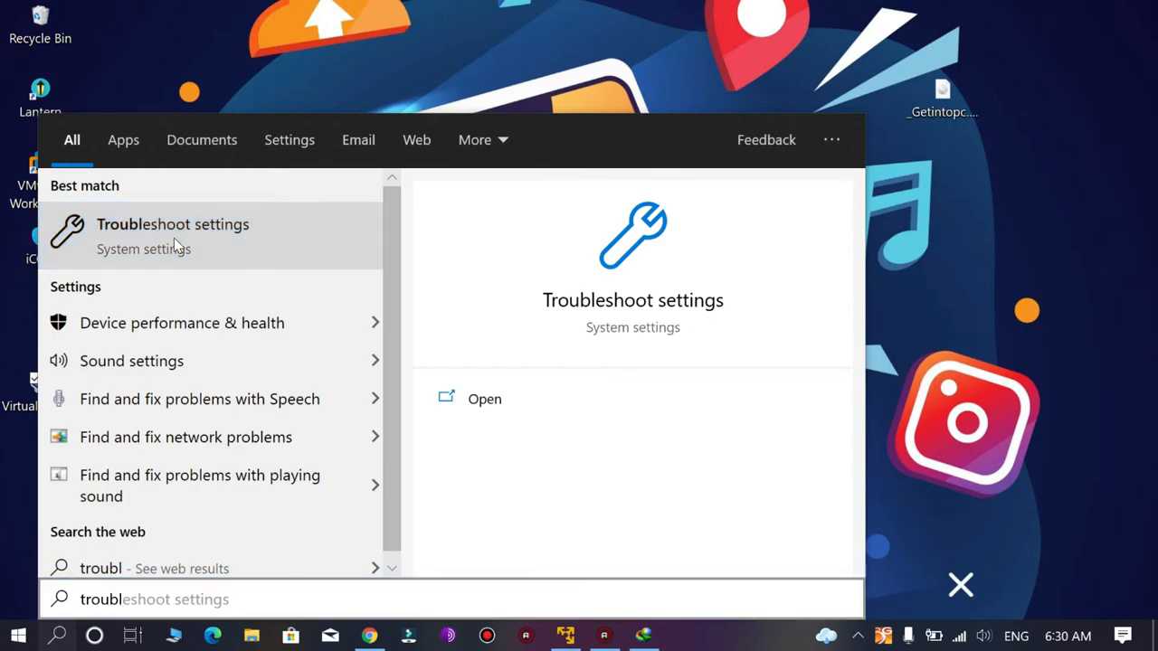
click(174, 235)
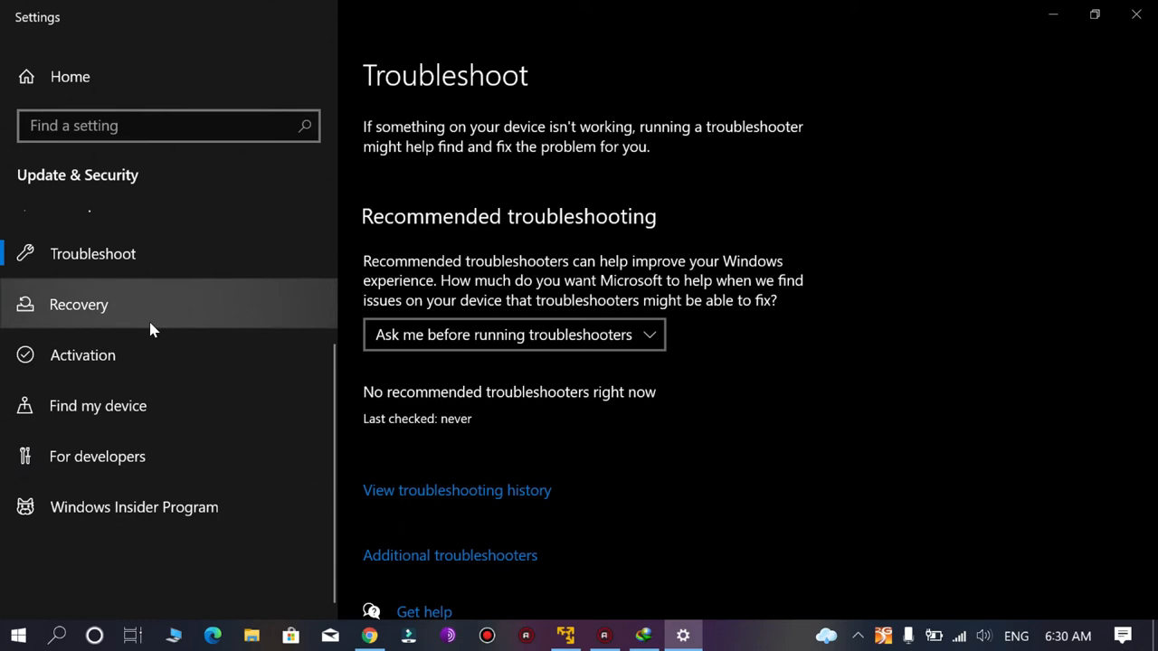
- From the Recovery page, restart the PC into Advanced startup
click(80, 304)
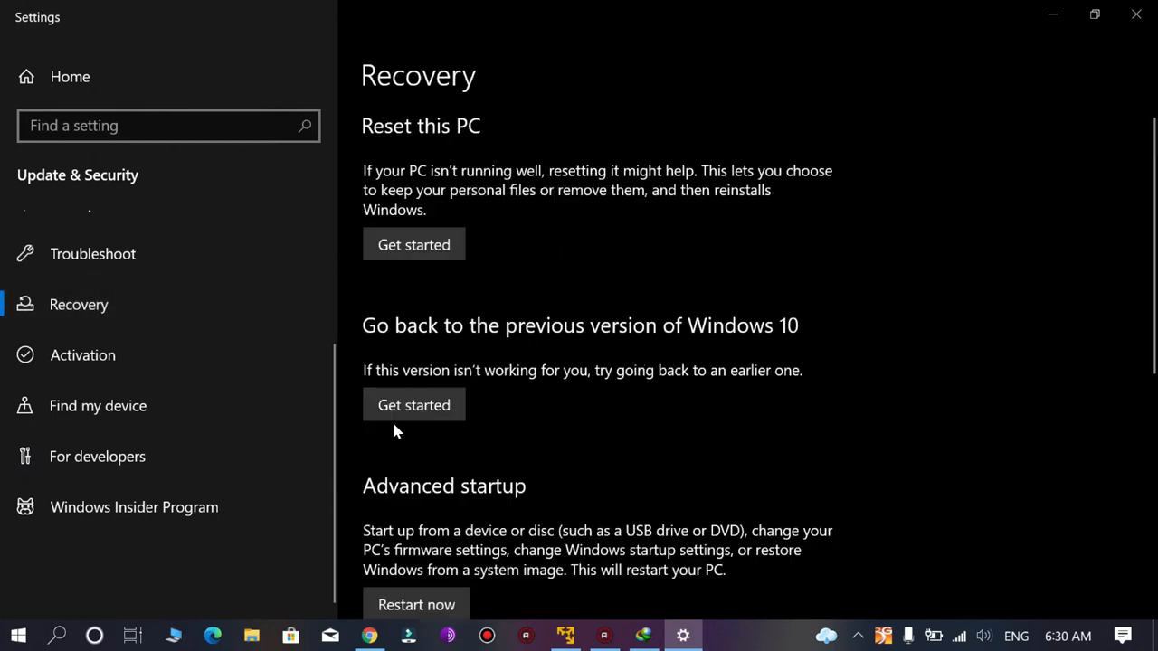
scroll(down, 3)
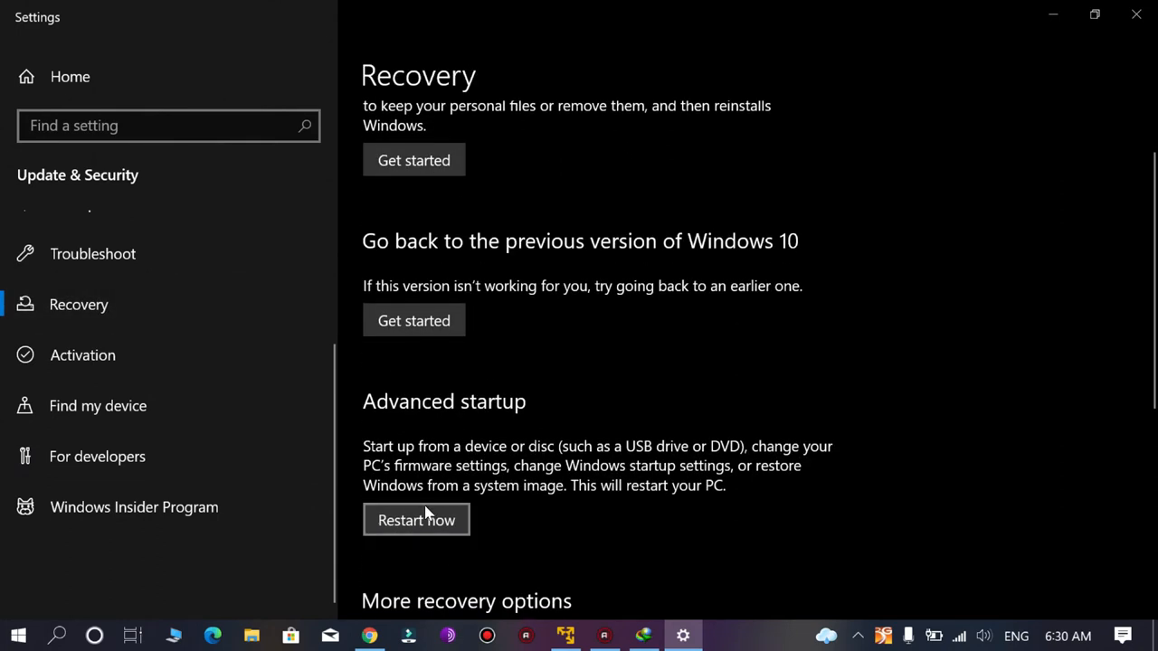
mouse_move(489, 537)
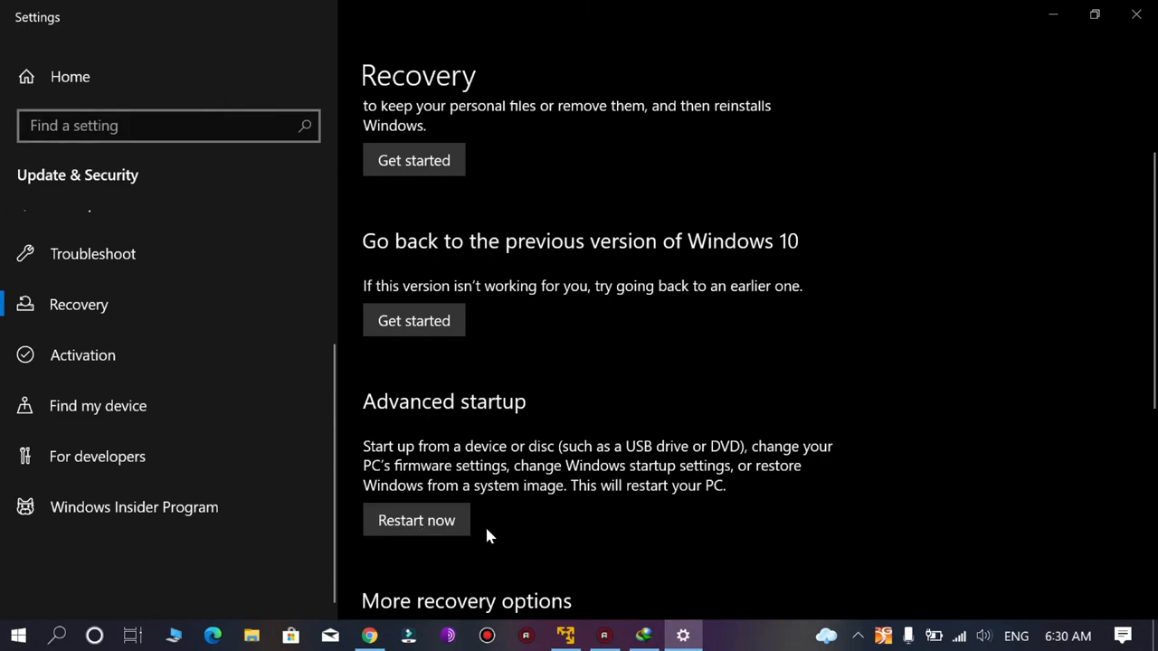
click(416, 519)
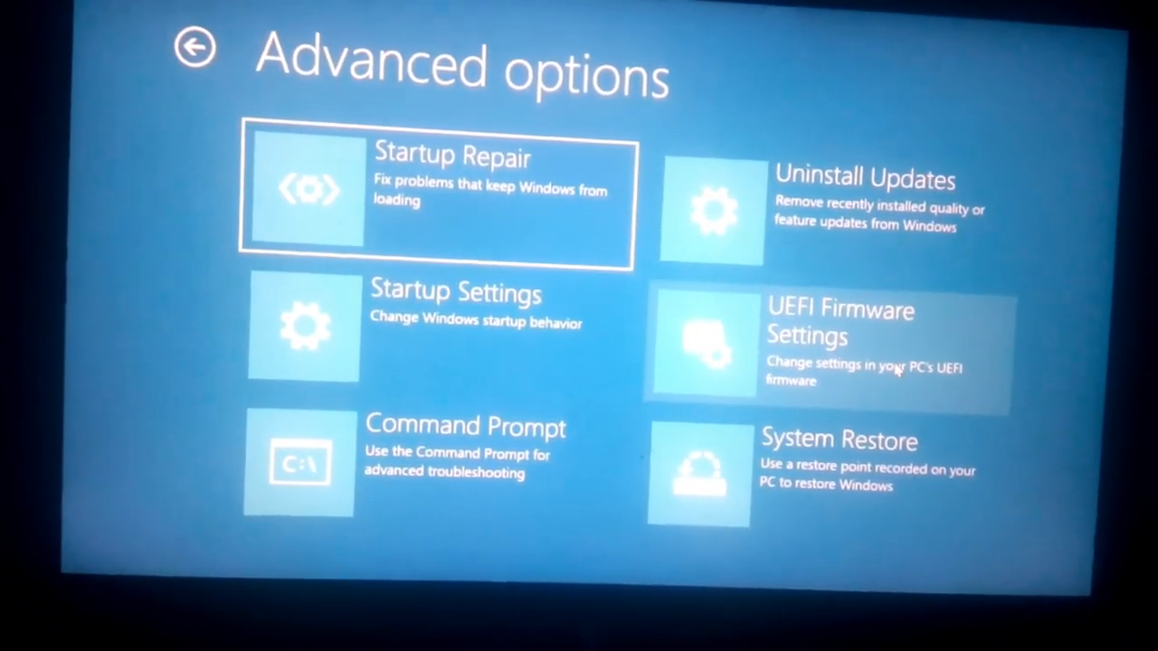
- Choose UEFI Firmware Settings to reboot into the InsydeH2O BIOS setup utility
click(842, 348)
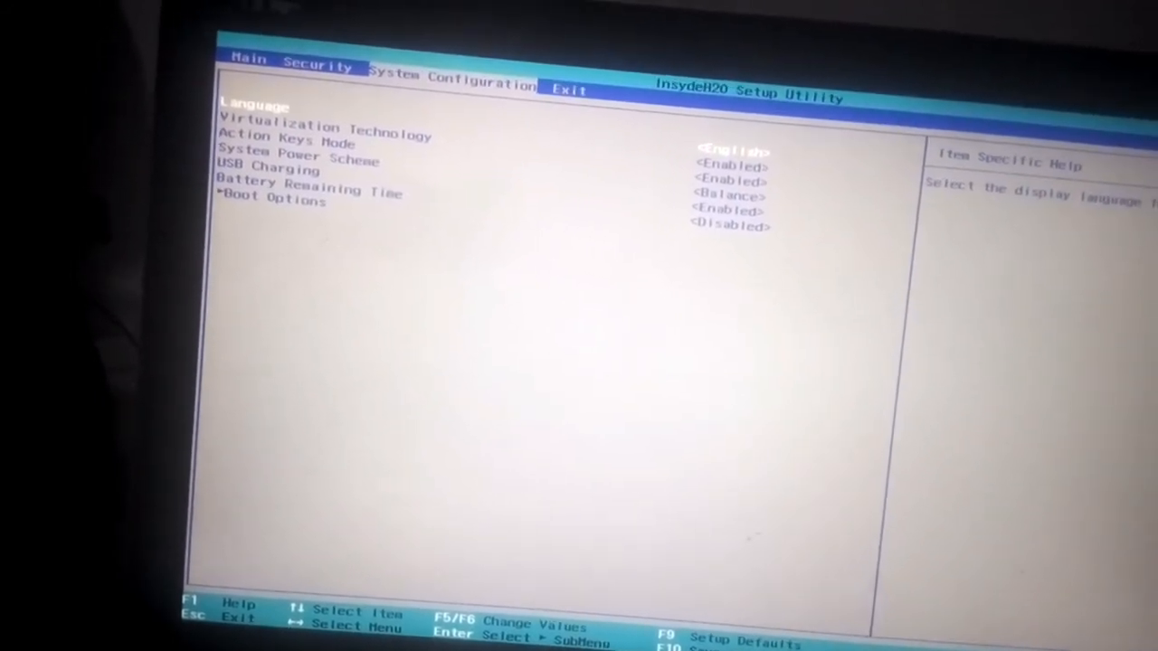
- Highlight Virtualization Technology (Enabled) under System Configuration
key(Down)
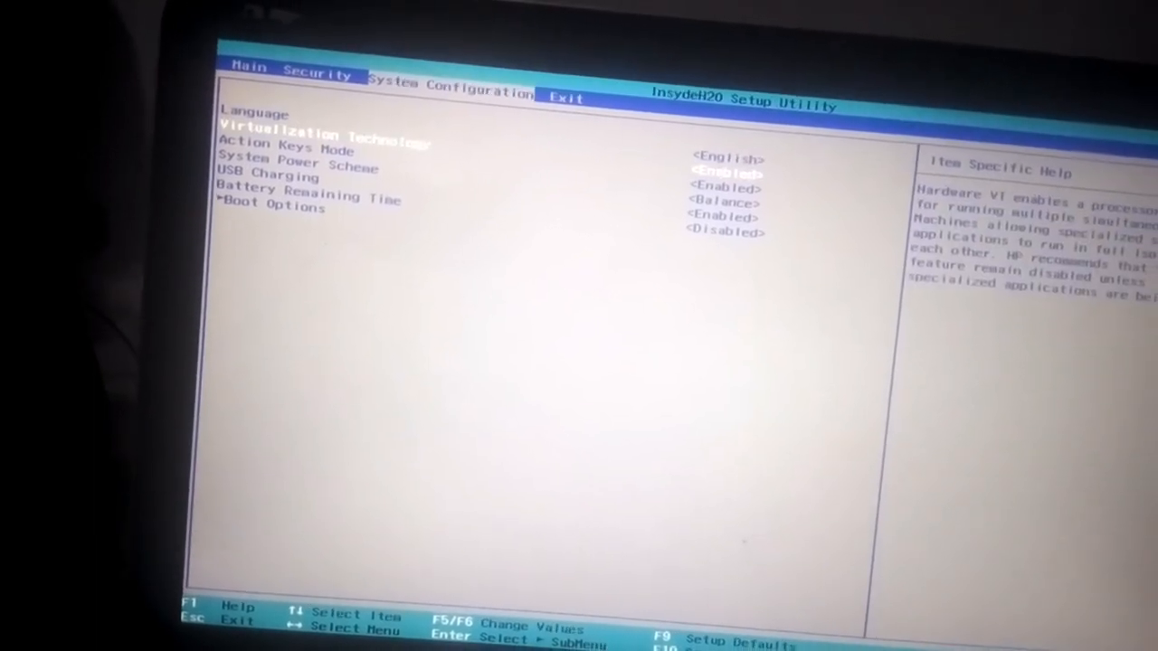